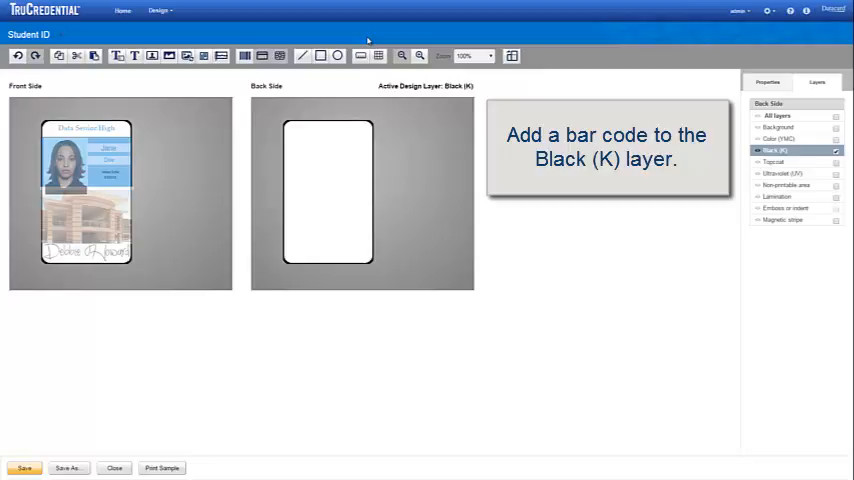
Step: Place a barcode with sample data 12345678 on the card back, Black (K) layer, centre-aligned
{"action": "left_click", "coordinate": [244, 56]}
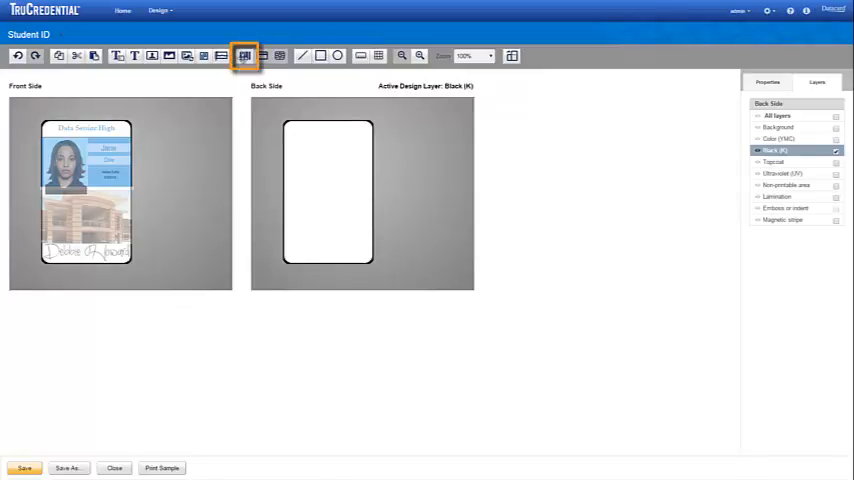
{"action": "left_click", "coordinate": [244, 56]}
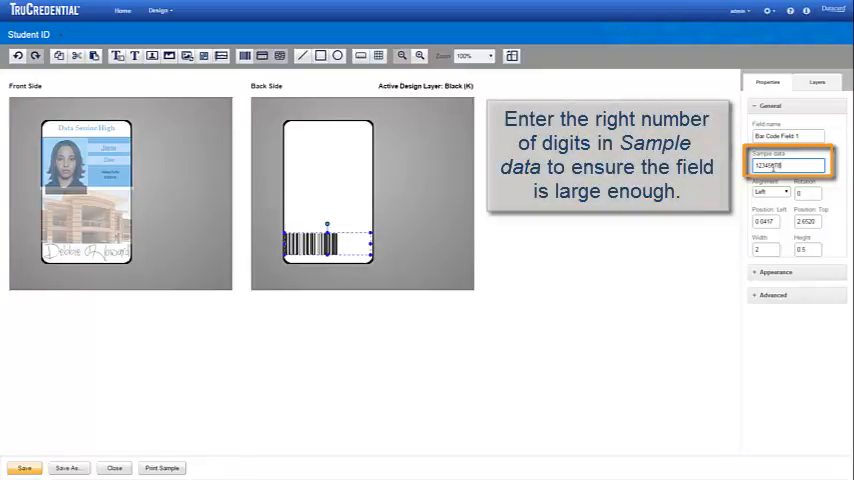
{"action": "left_click", "coordinate": [772, 192]}
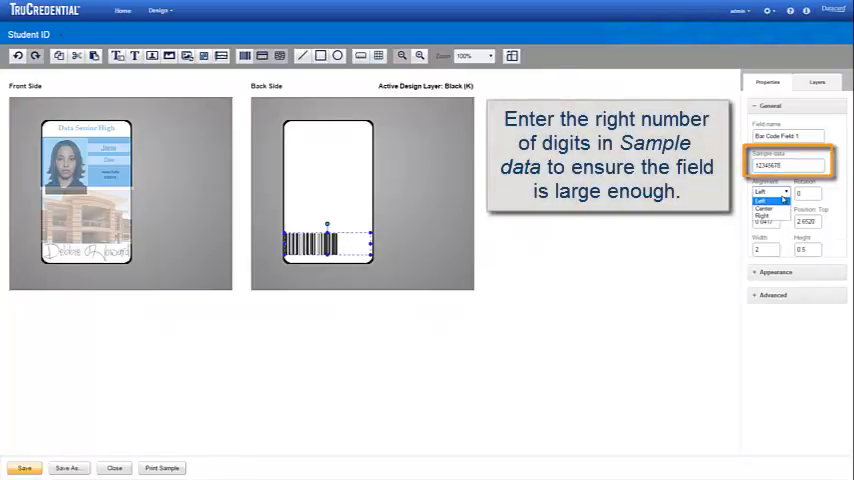
{"action": "left_click", "coordinate": [770, 192]}
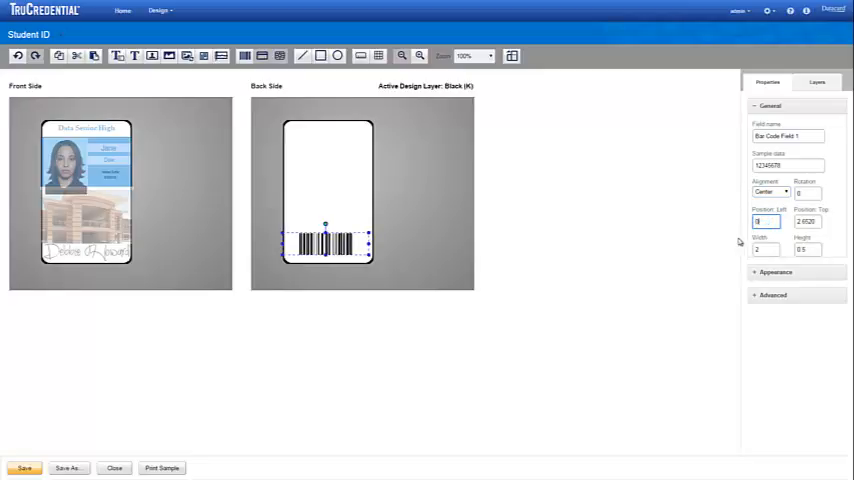
Step: Under Advanced, set barcode type Code 128 Auto, High density, interpretation text on
{"action": "left_click", "coordinate": [776, 272]}
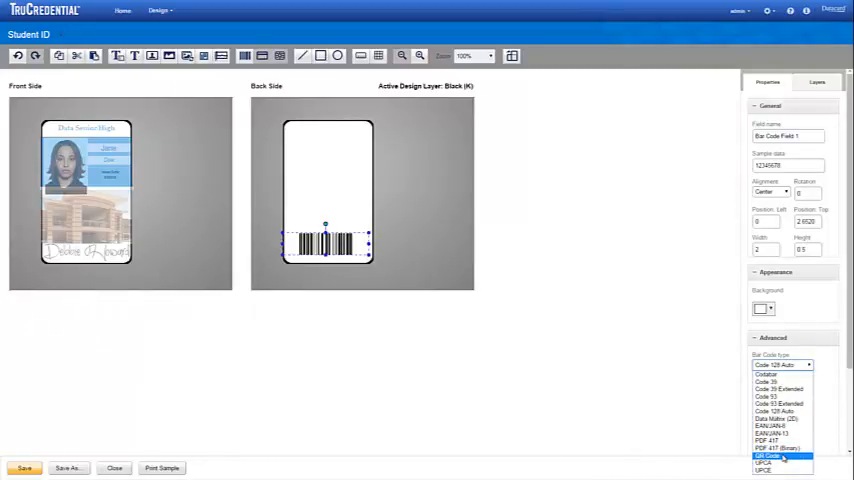
{"action": "left_click", "coordinate": [768, 456]}
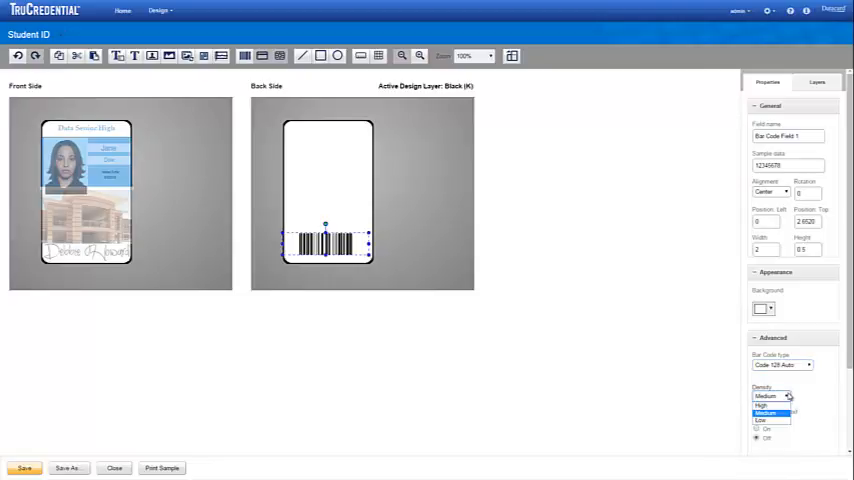
{"action": "left_click", "coordinate": [762, 404]}
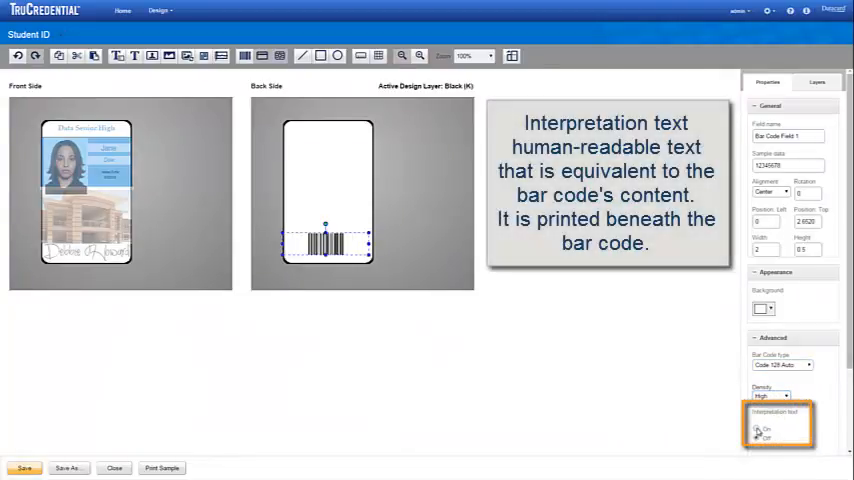
{"action": "left_click", "coordinate": [756, 428]}
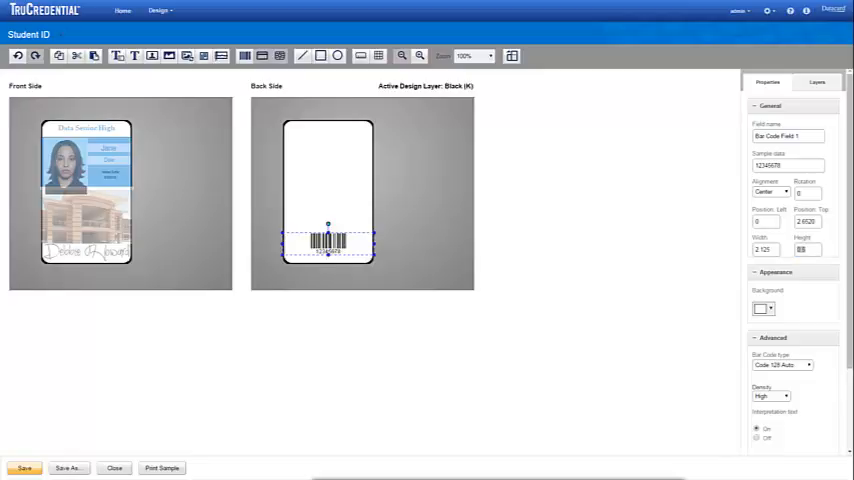
{"action": "left_click", "coordinate": [816, 82]}
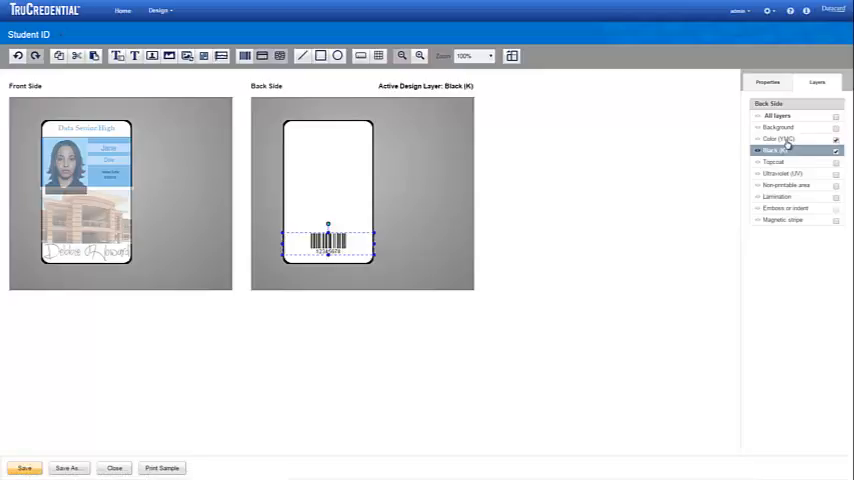
Step: On the Color (YMC) layer, add a 1.9 × 2 rectangle with a blue line colour
{"action": "left_click", "coordinate": [778, 138]}
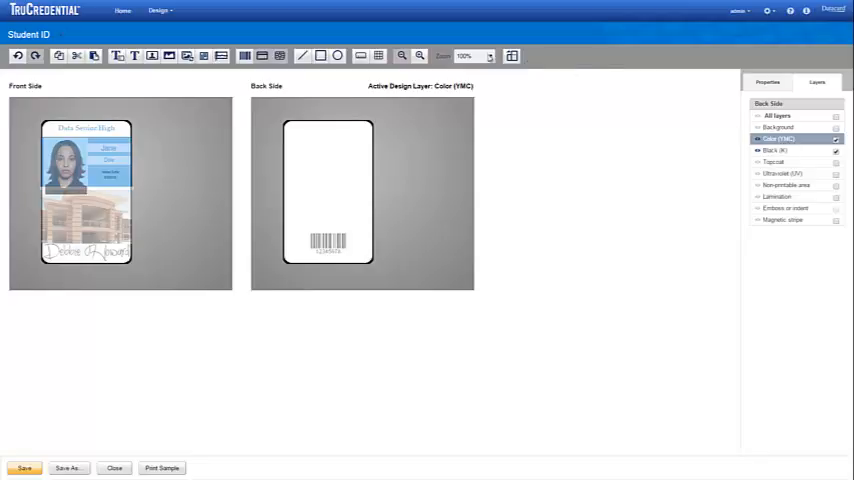
{"action": "left_click", "coordinate": [320, 56]}
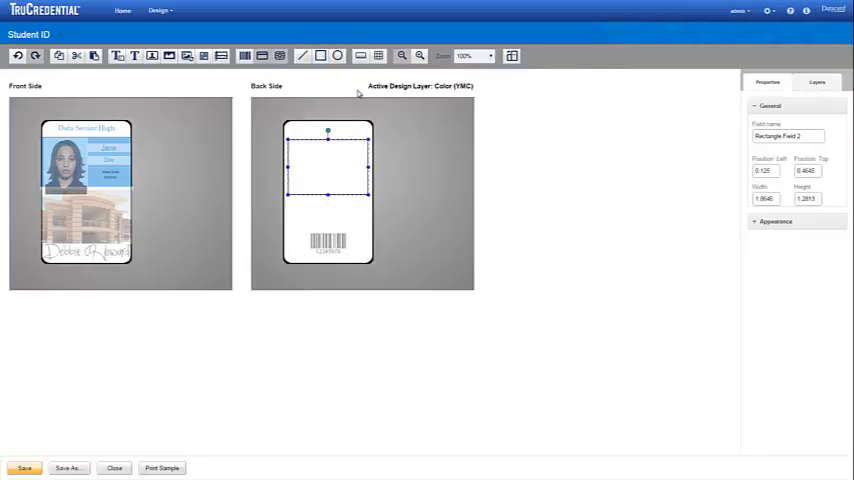
{"action": "left_click", "coordinate": [378, 56]}
{"action": "type", "text": "2"}
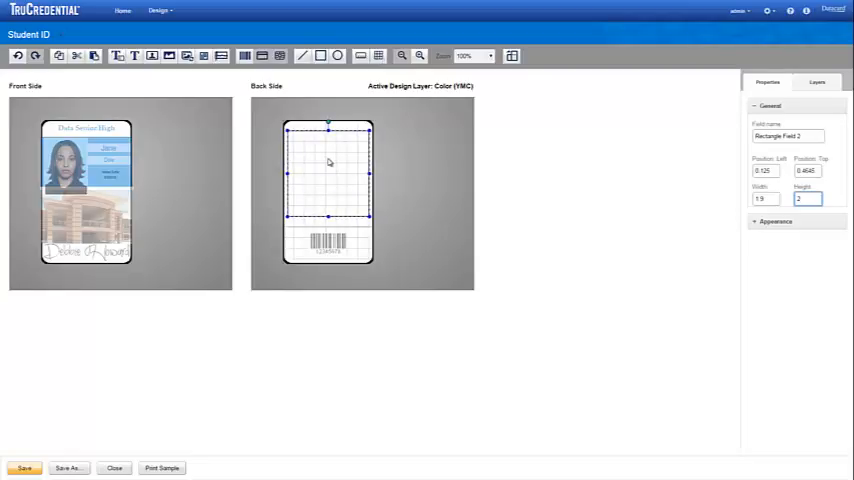
{"action": "left_click", "coordinate": [776, 220]}
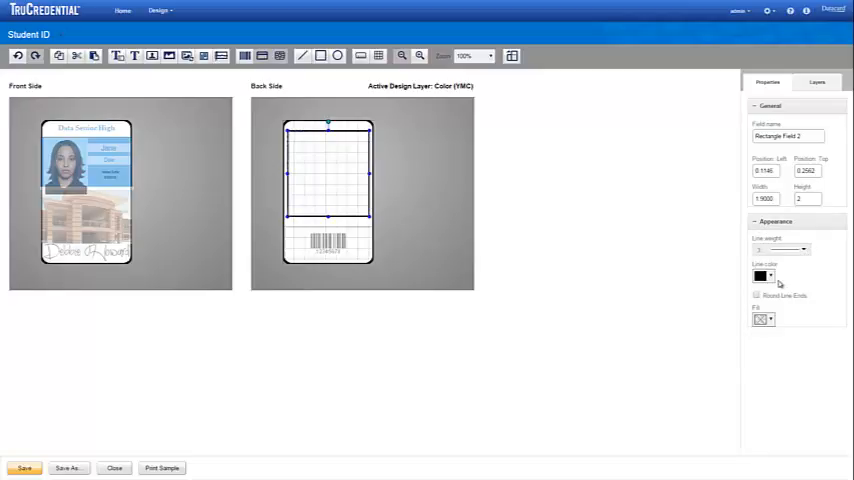
{"action": "left_click", "coordinate": [772, 276]}
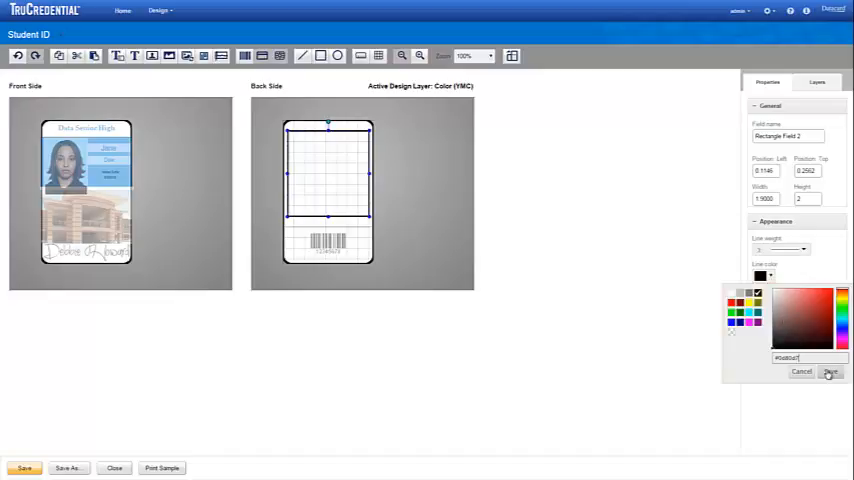
{"action": "left_click", "coordinate": [830, 372]}
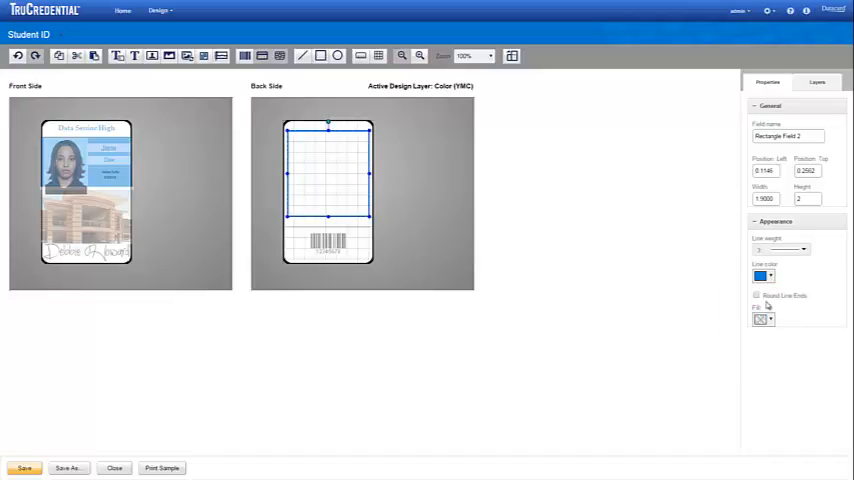
Step: Add a Photograph field over the rectangle, filling its entire field, with Ghosting enabled
{"action": "left_click", "coordinate": [756, 296]}
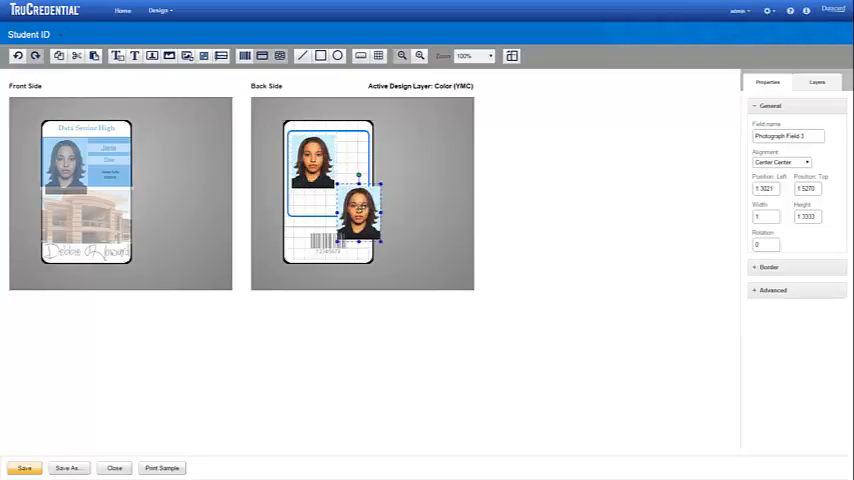
{"action": "left_click", "coordinate": [808, 162]}
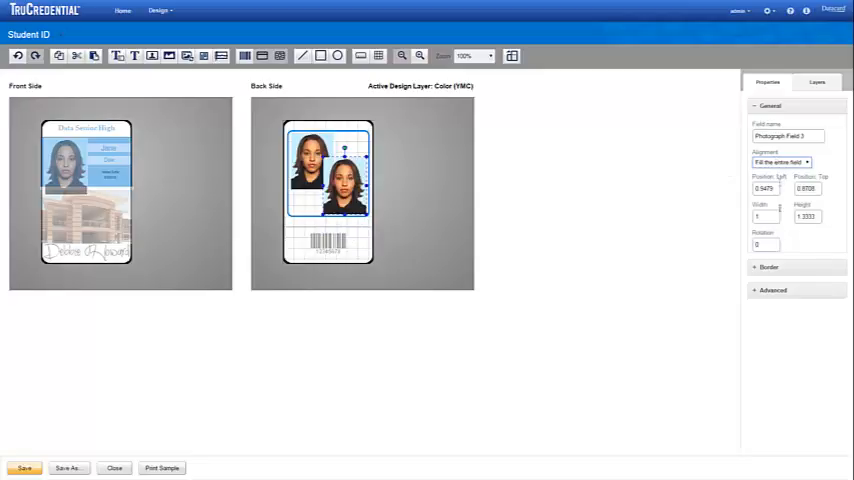
{"action": "left_click", "coordinate": [772, 290]}
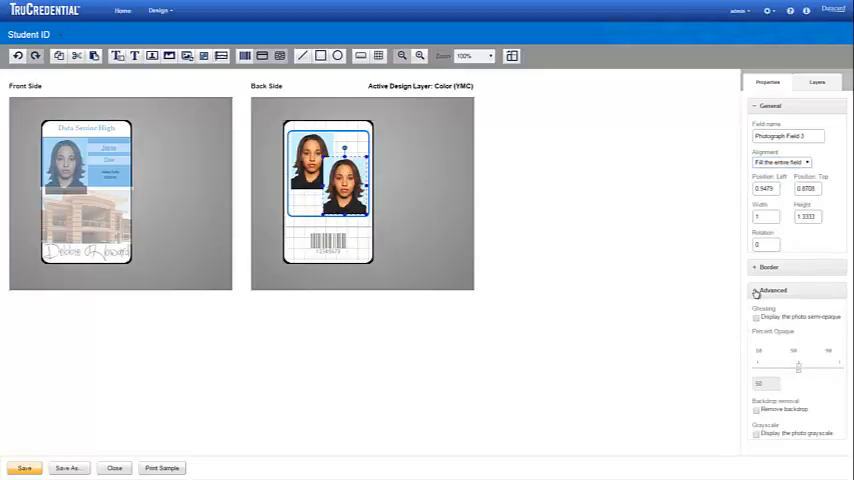
{"action": "left_click", "coordinate": [756, 316]}
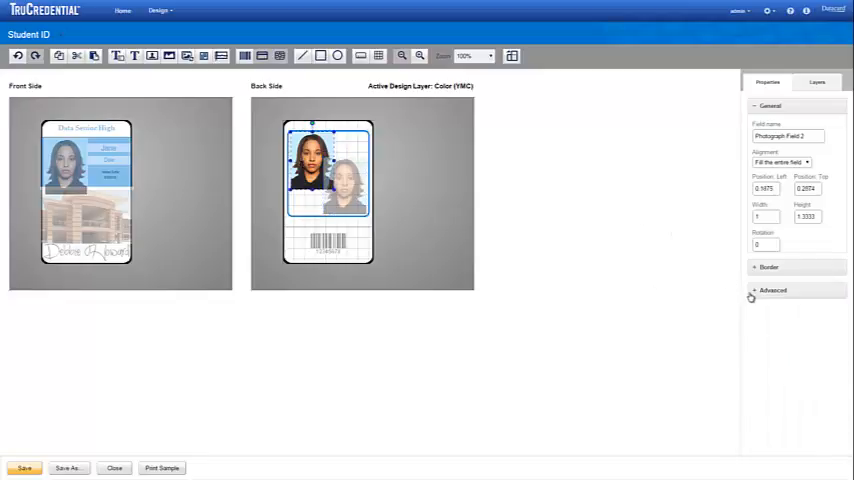
Step: Enable Grayscale in the photograph field's Advanced settings
{"action": "left_click", "coordinate": [772, 290]}
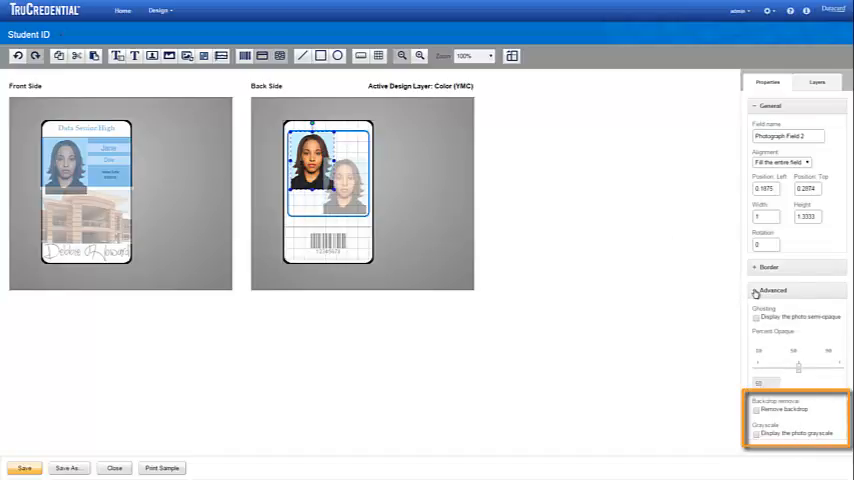
{"action": "left_click", "coordinate": [756, 410]}
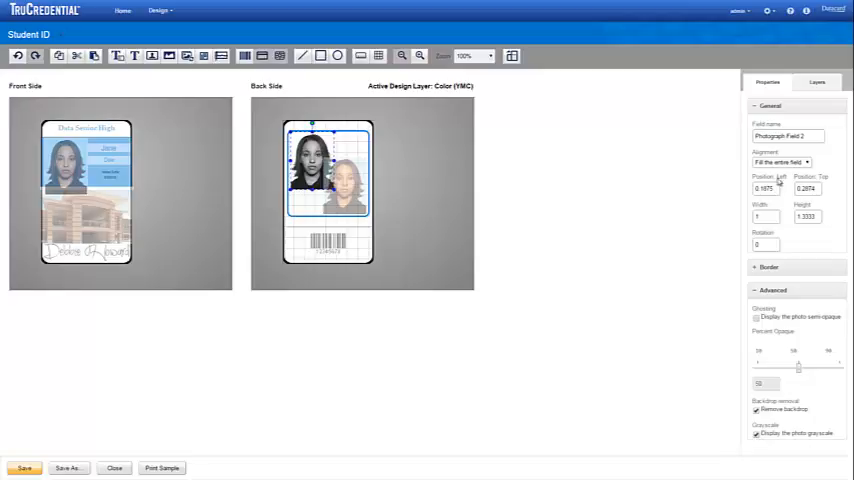
{"action": "left_click", "coordinate": [816, 82]}
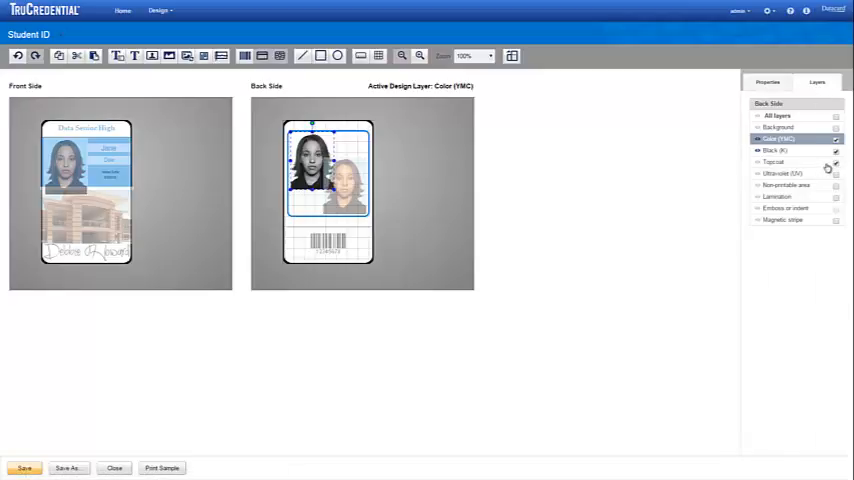
Step: Select the Topcoat layer, save the Student ID design and close to the designs list
{"action": "left_click", "coordinate": [776, 162]}
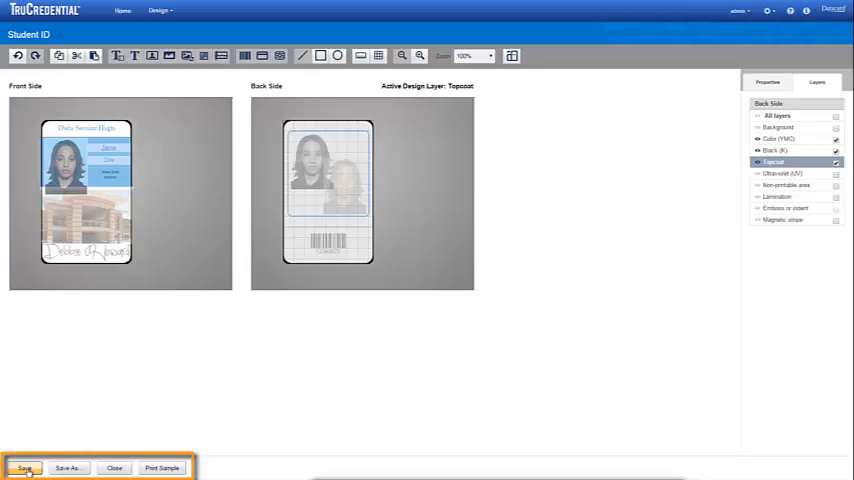
{"action": "left_click", "coordinate": [24, 468]}
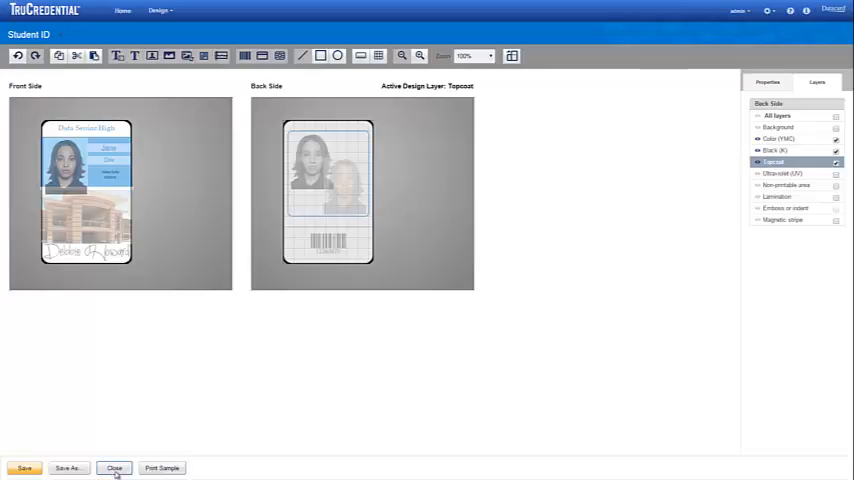
{"action": "left_click", "coordinate": [114, 468]}
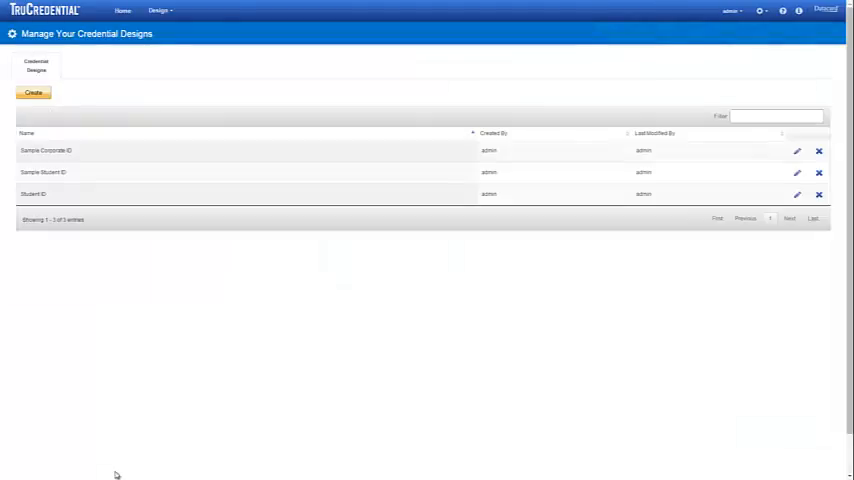